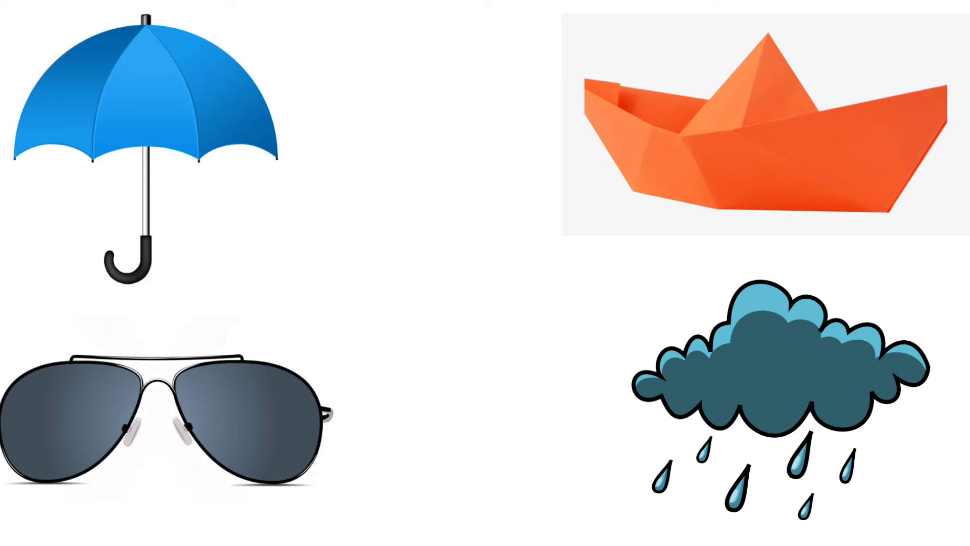
- Advance the slide animation until the red X marks the sunglasses as the odd one out
{"action": "left_click", "coordinate": [161, 414]}
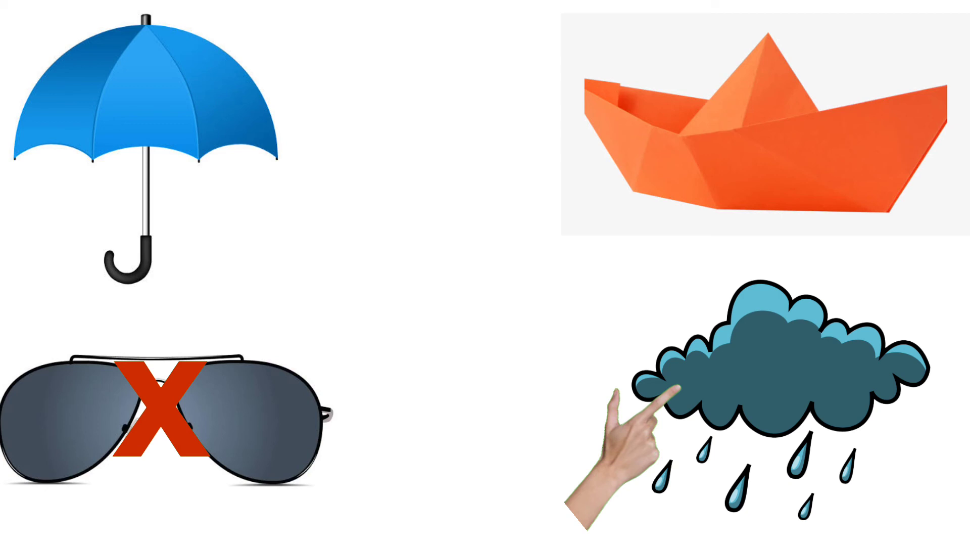
{"action": "left_click", "coordinate": [668, 402]}
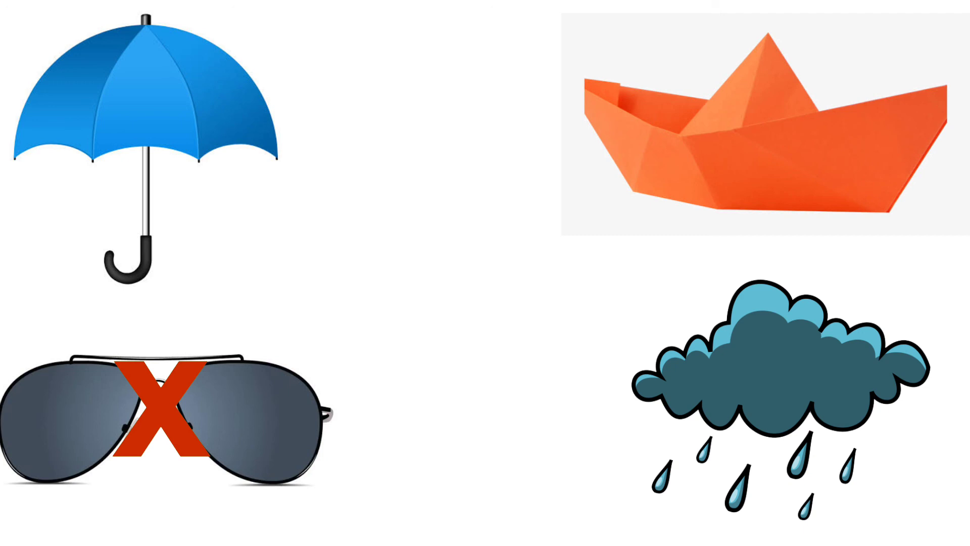